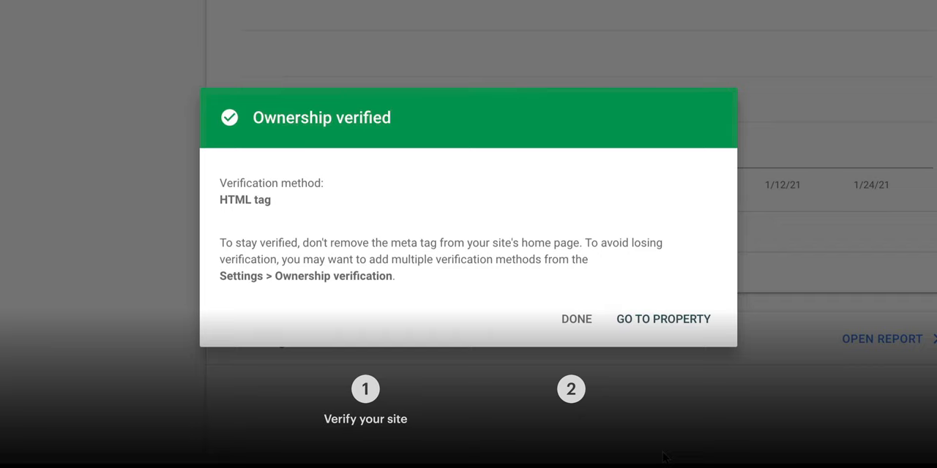
# Show the Megan Garcia Portfolio SEO settings, scrolled to the empty Google Site Verification field
pyautogui.click(576, 319)
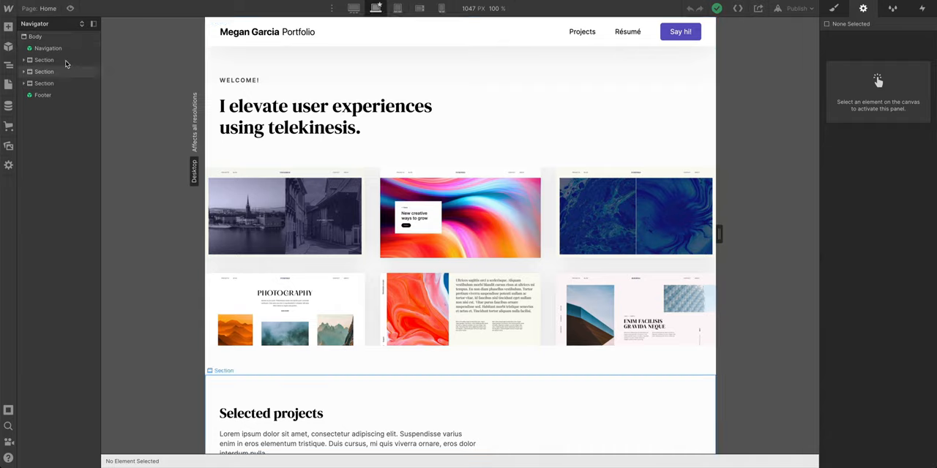
pyautogui.click(9, 8)
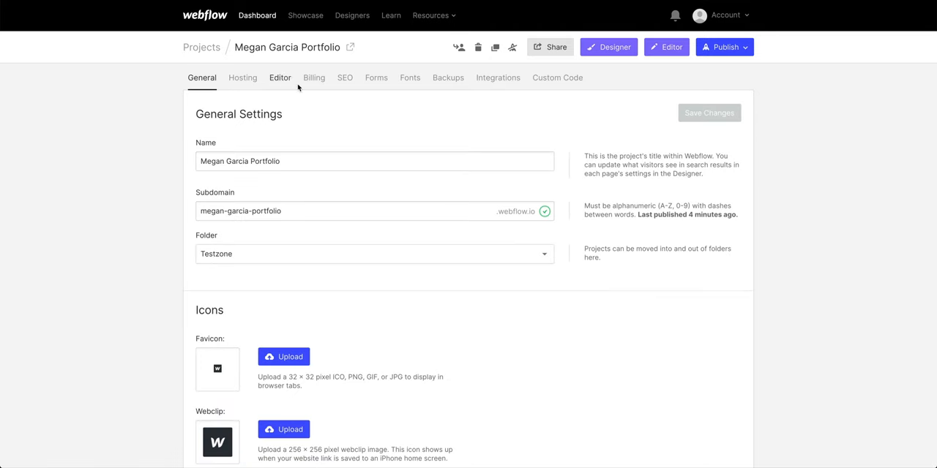
pyautogui.click(344, 78)
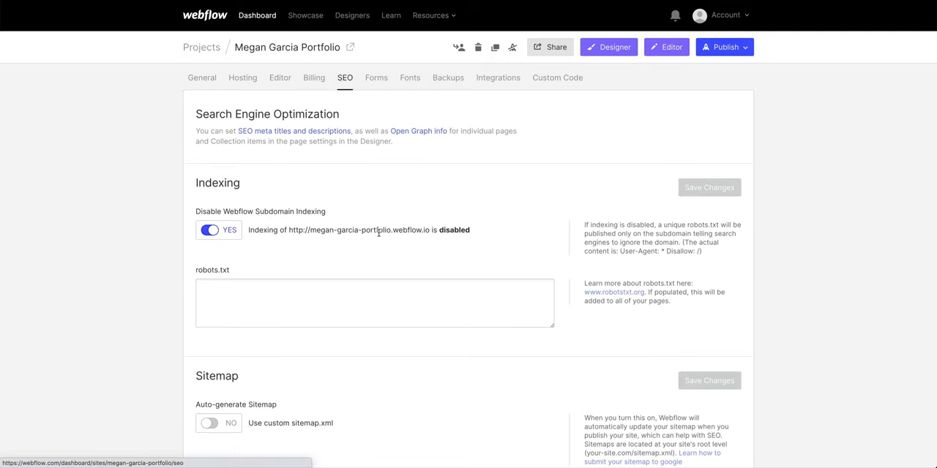
pyautogui.scroll(-3)
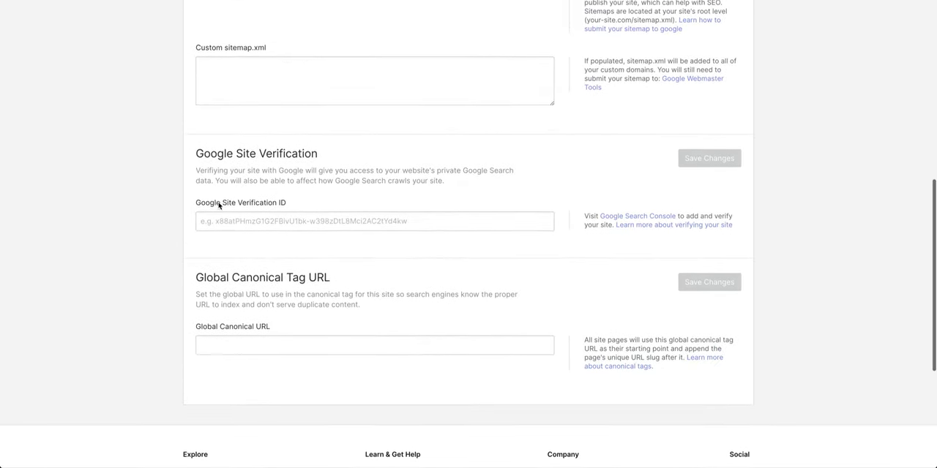
pyautogui.moveTo(636, 217)
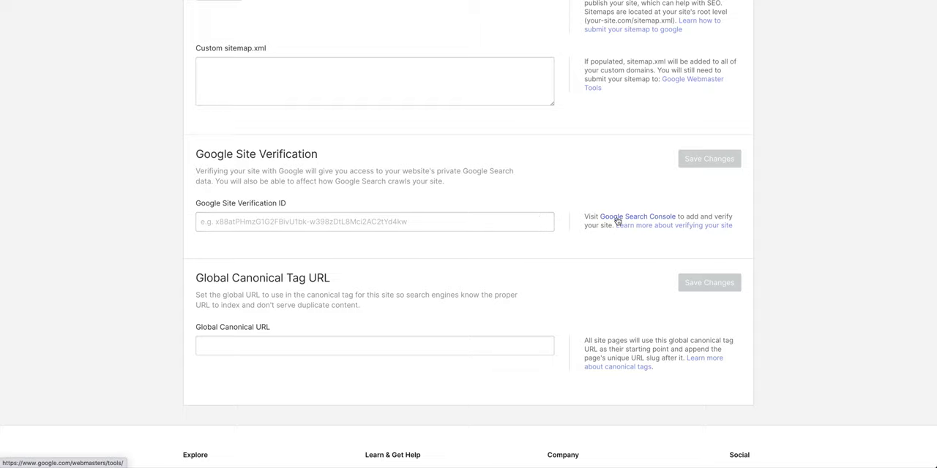
pyautogui.click(636, 217)
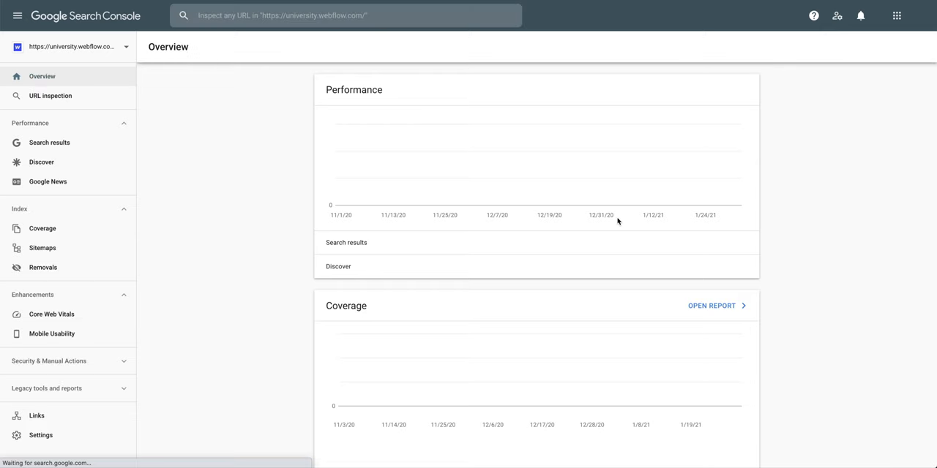
pyautogui.click(69, 46)
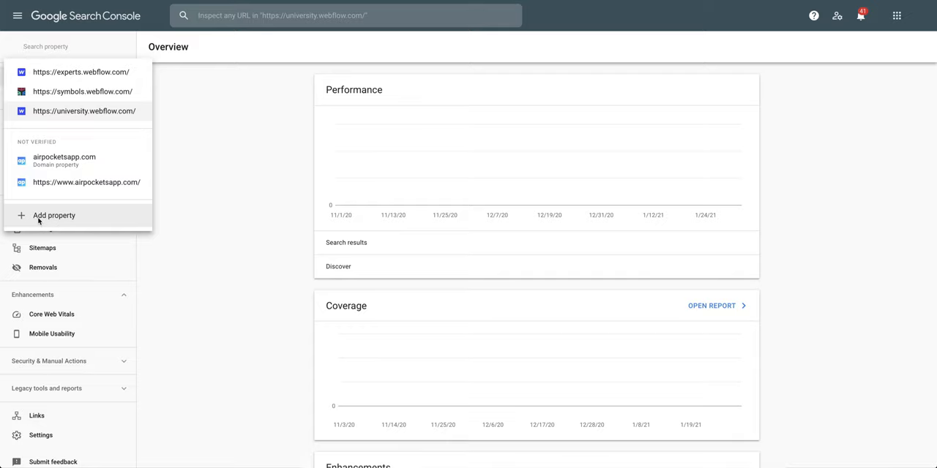
pyautogui.click(53, 215)
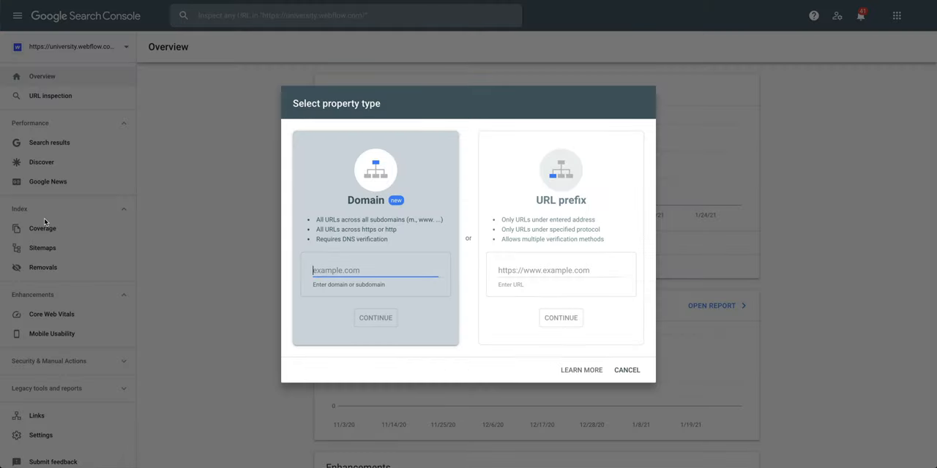
pyautogui.click(560, 270)
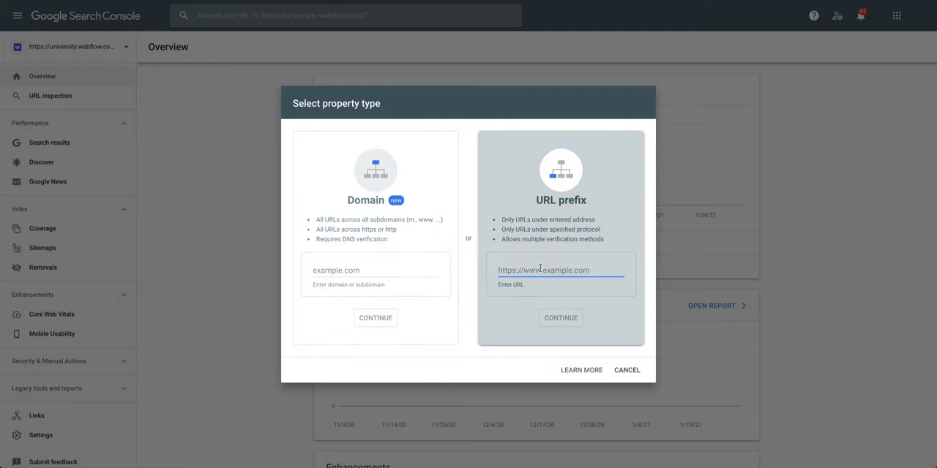
pyautogui.write('https://')
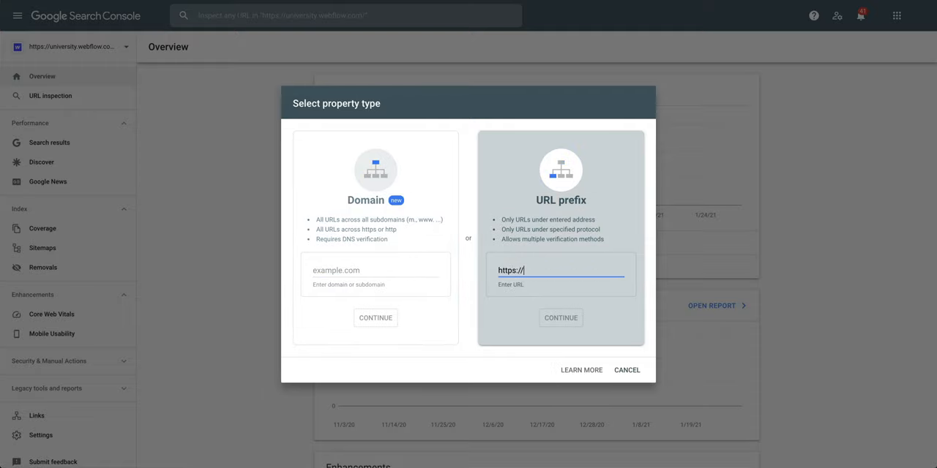
pyautogui.write('www.gar')
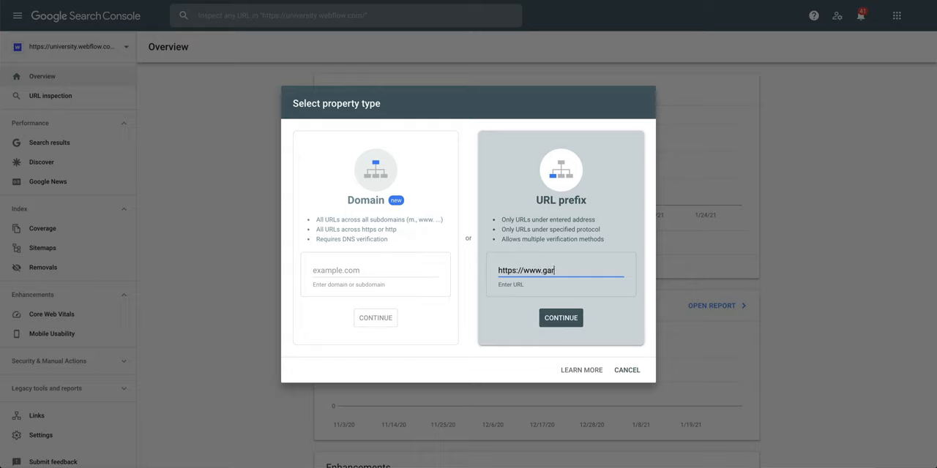
pyautogui.write('ciaux.com')
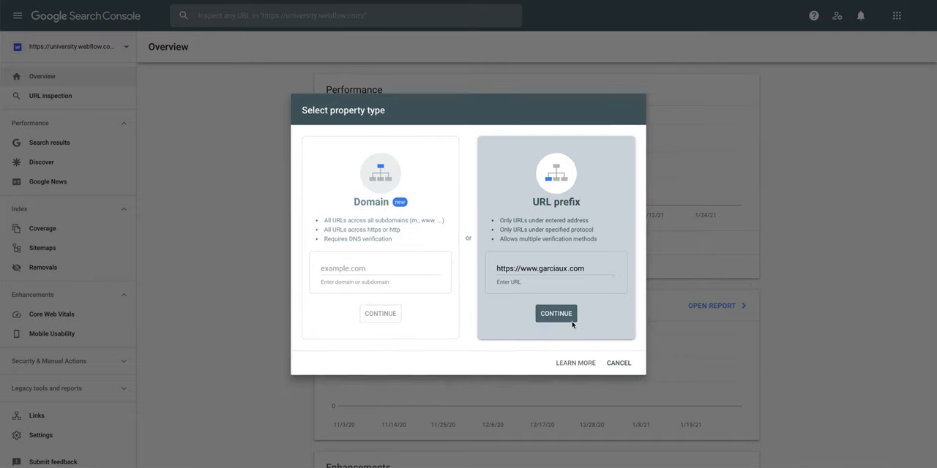
pyautogui.click(555, 314)
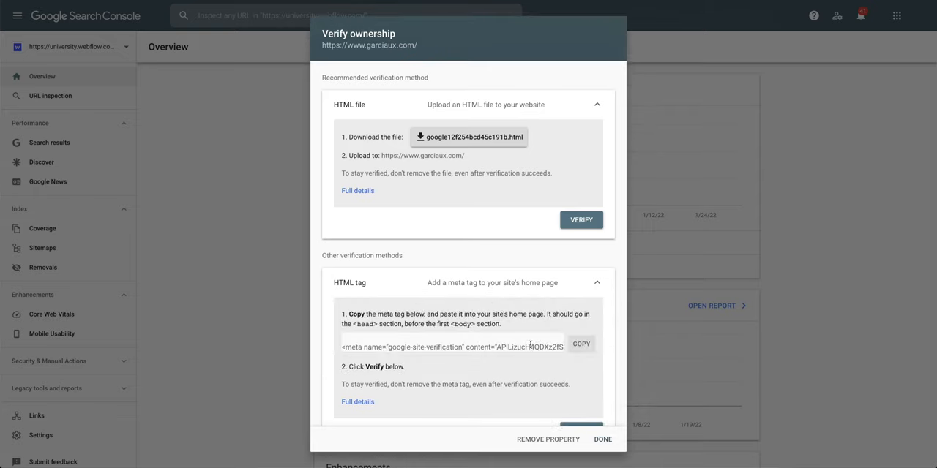
# Select and copy the google-site-verification meta tag from the HTML tag option
pyautogui.doubleClick(527, 347)
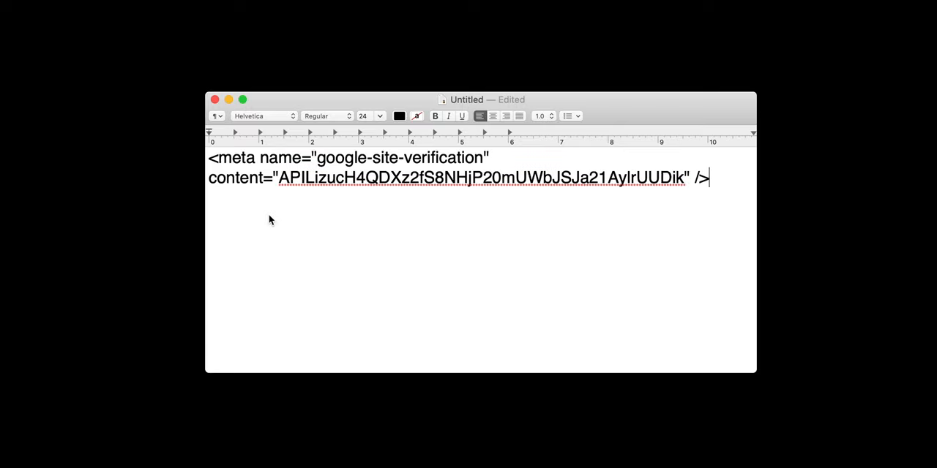
pyautogui.moveTo(284, 181)
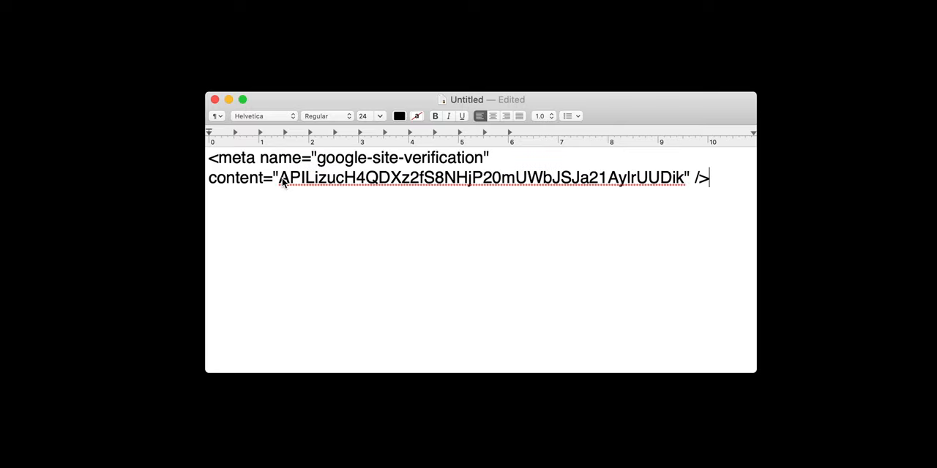
# Select just the content value of the pasted meta tag in TextEdit
pyautogui.moveTo(279, 177); pyautogui.dragTo(686, 177)
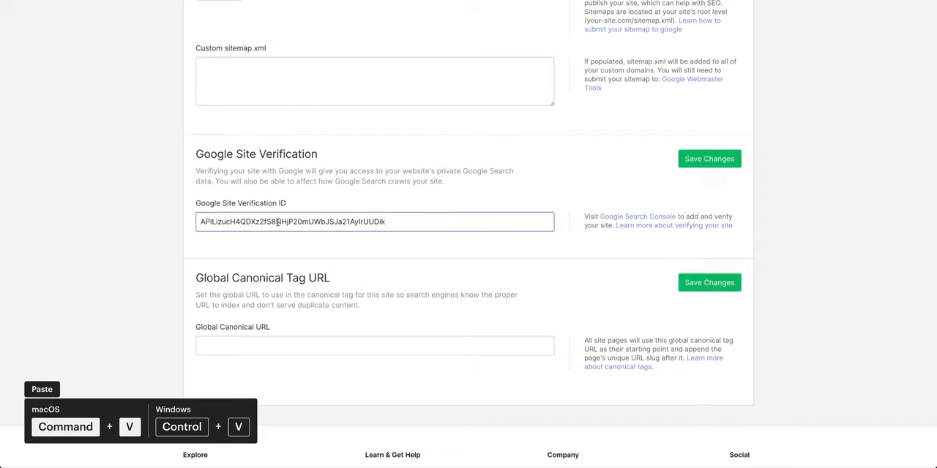
# Save the pasted verification ID in Webflow and publish the site to both domains
pyautogui.click(708, 159)
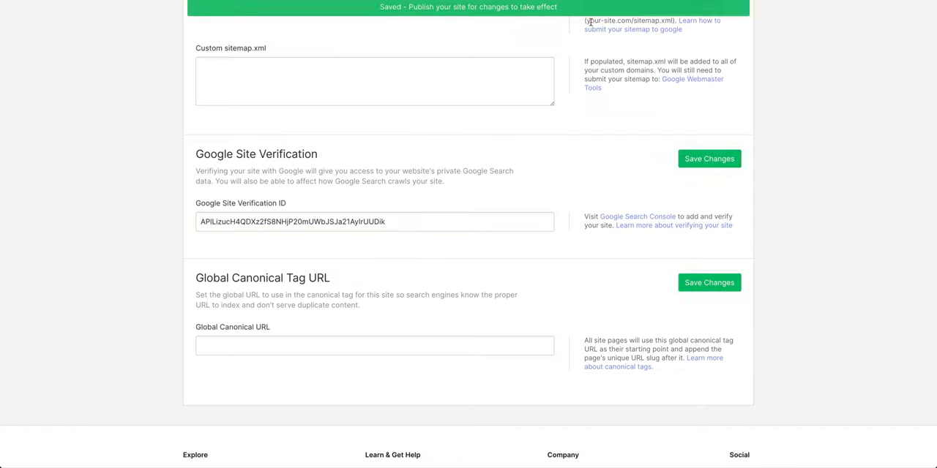
pyautogui.scroll(3)
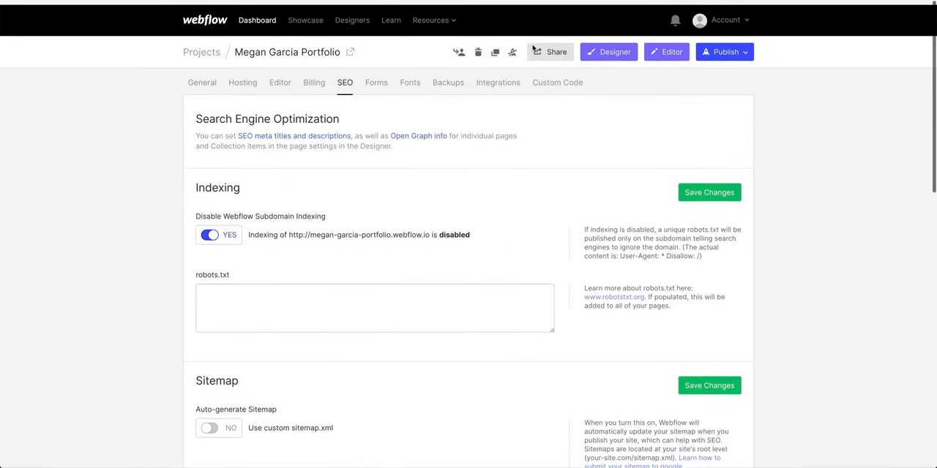
pyautogui.click(724, 51)
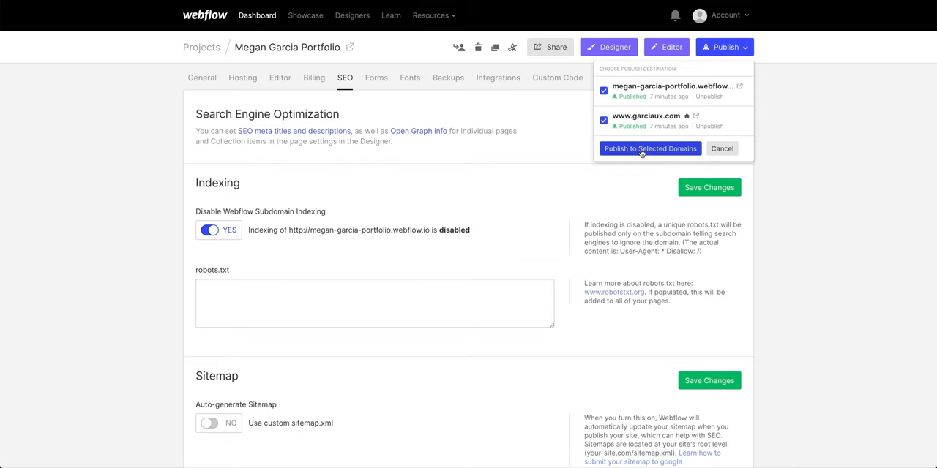
pyautogui.click(649, 149)
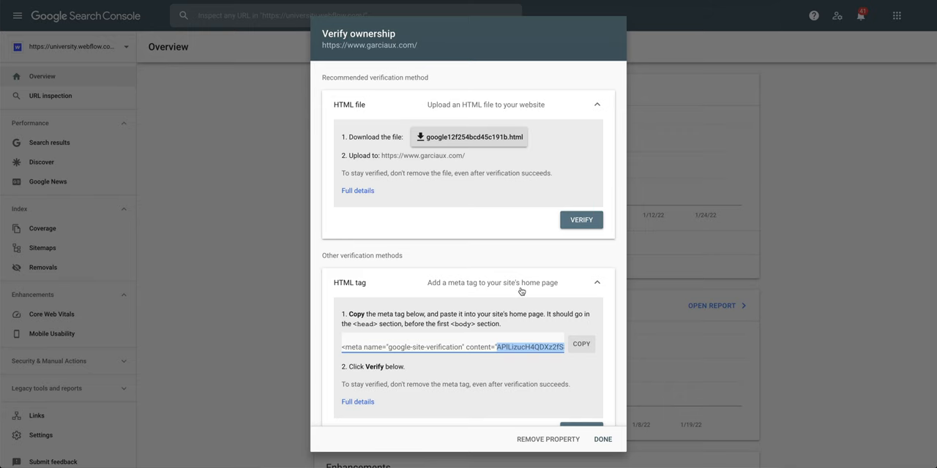
pyautogui.scroll(-3)
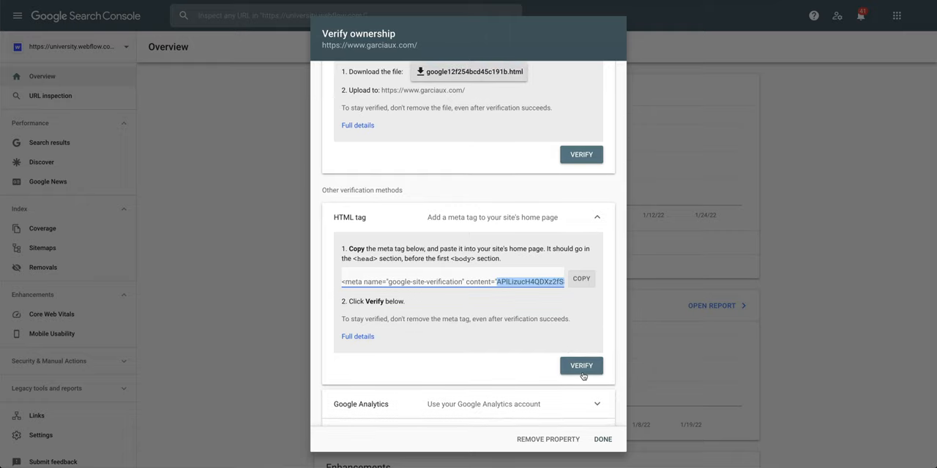
pyautogui.click(580, 366)
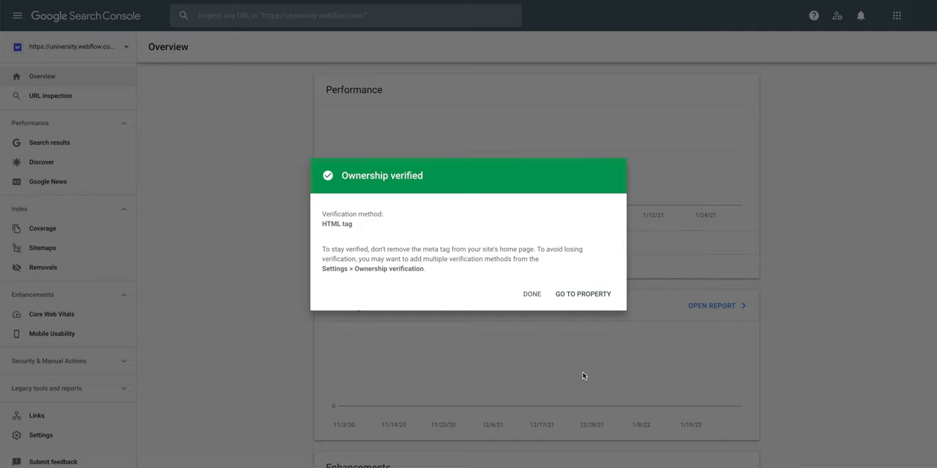
pyautogui.click(531, 293)
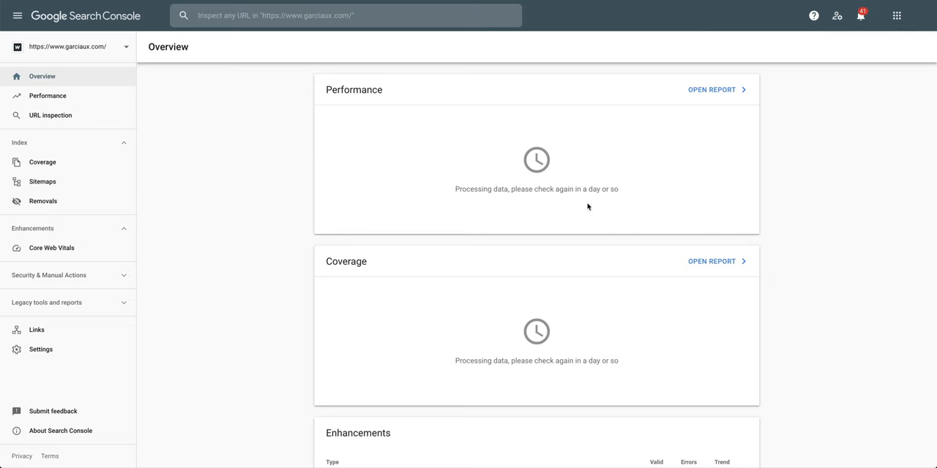
pyautogui.click(344, 15)
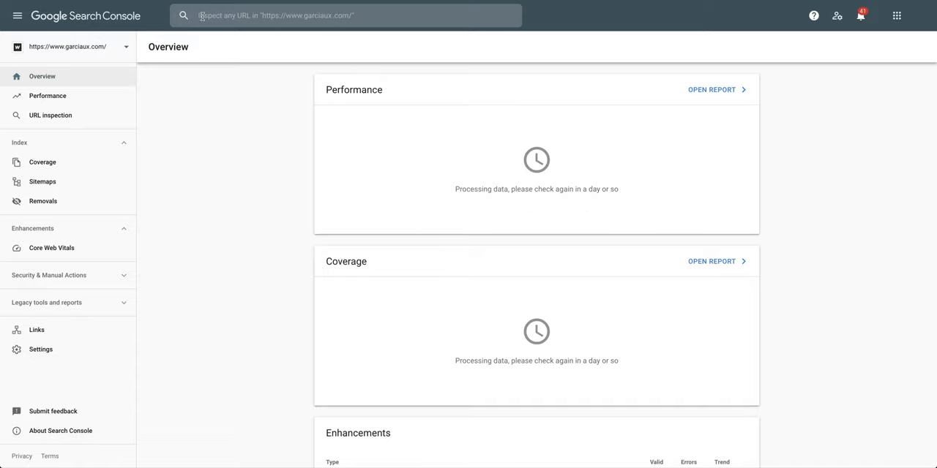
pyautogui.click(346, 15)
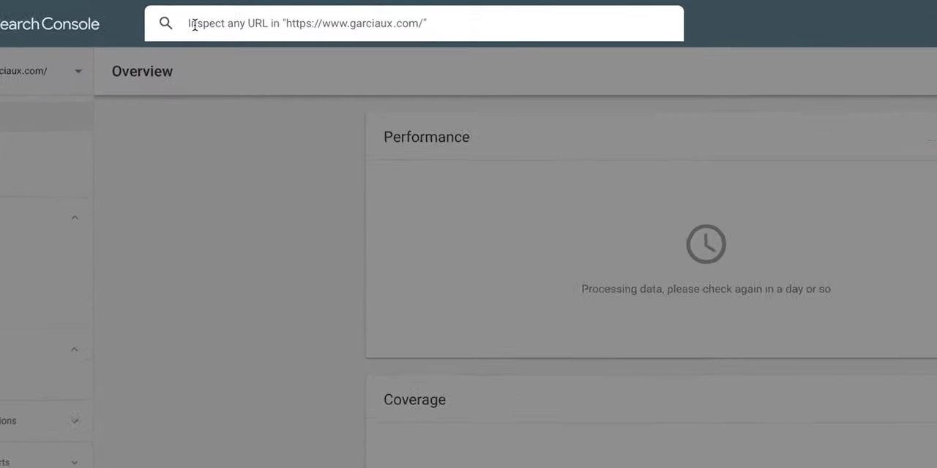
pyautogui.write('htttps:')
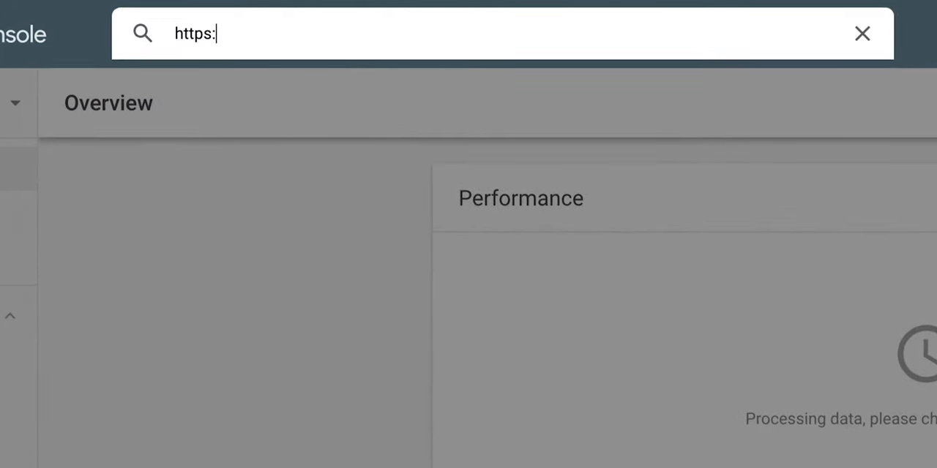
pyautogui.write('//www')
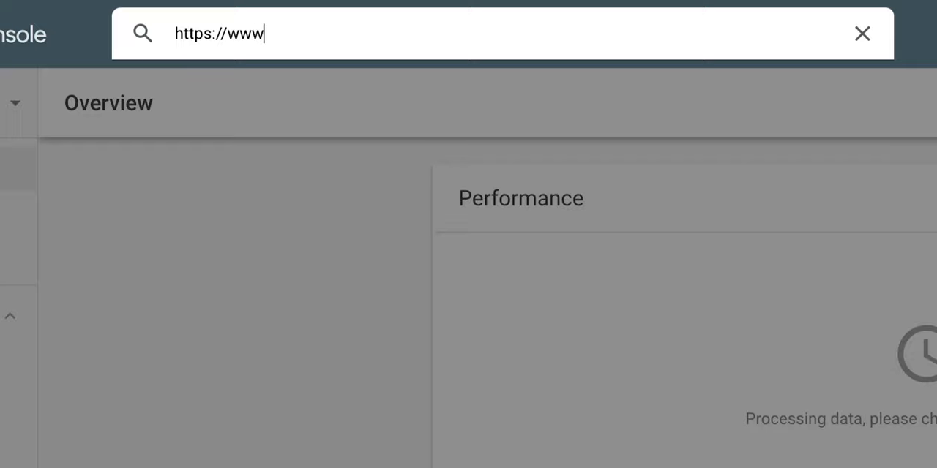
pyautogui.write('garciau')
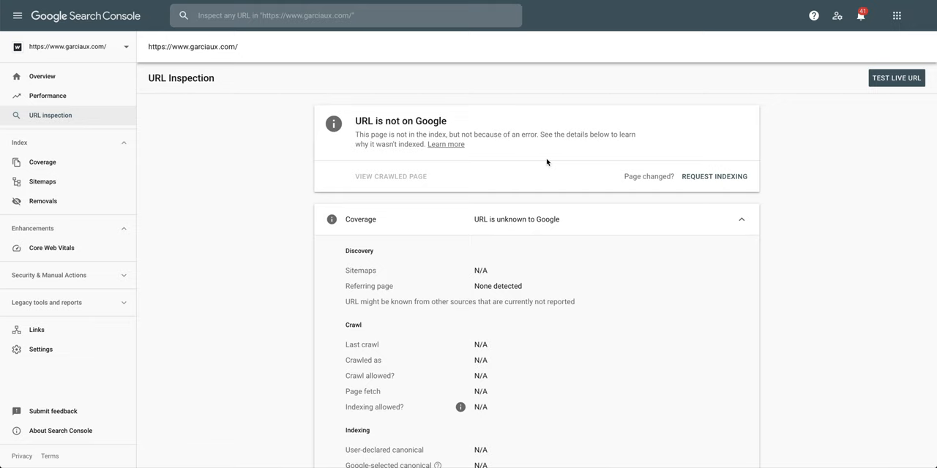
pyautogui.moveTo(517, 170)
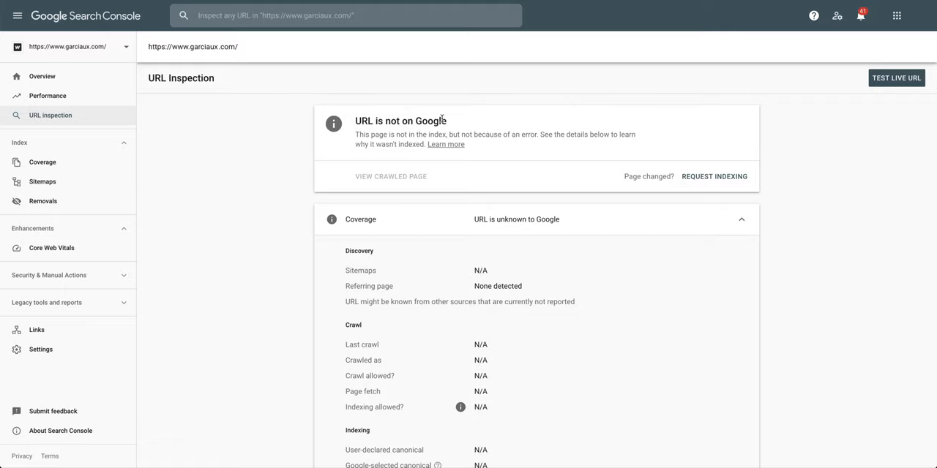
pyautogui.moveTo(709, 190)
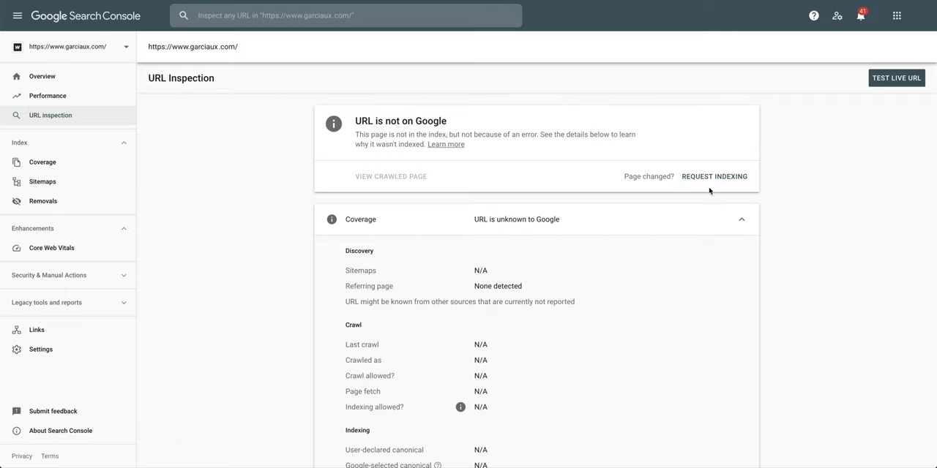
pyautogui.moveTo(638, 175)
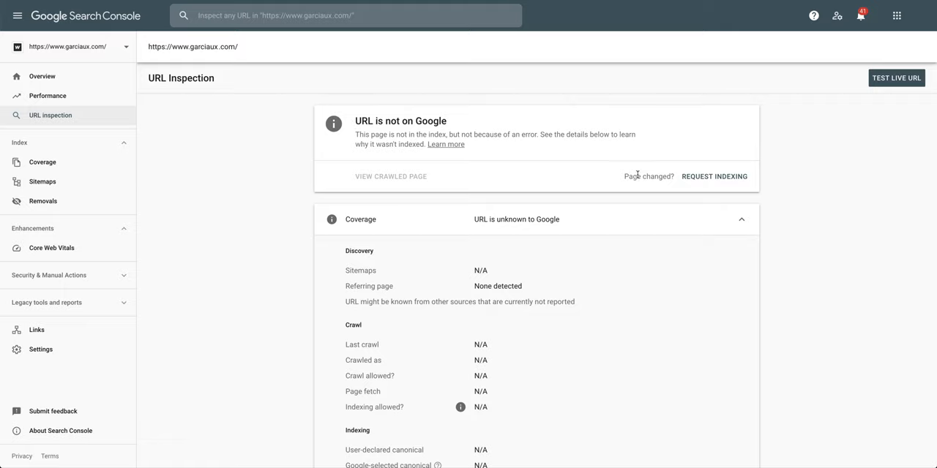
pyautogui.click(714, 176)
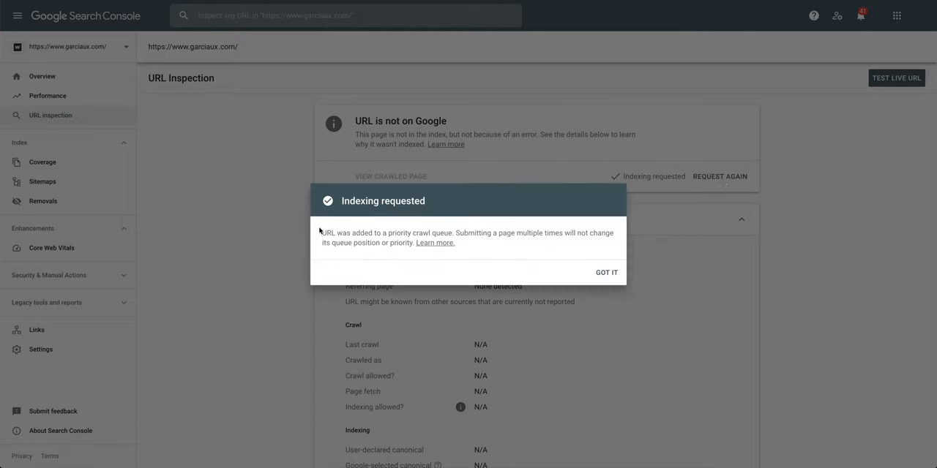
pyautogui.moveTo(415, 234)
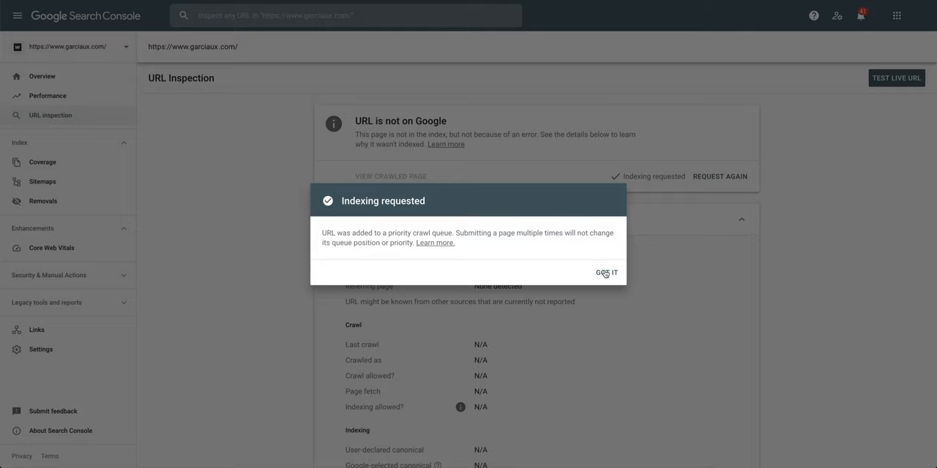
pyautogui.click(896, 77)
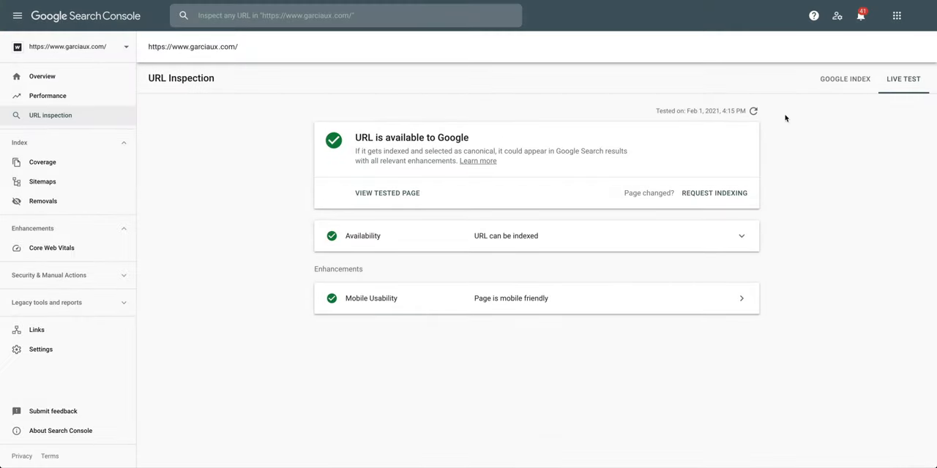
pyautogui.moveTo(353, 326)
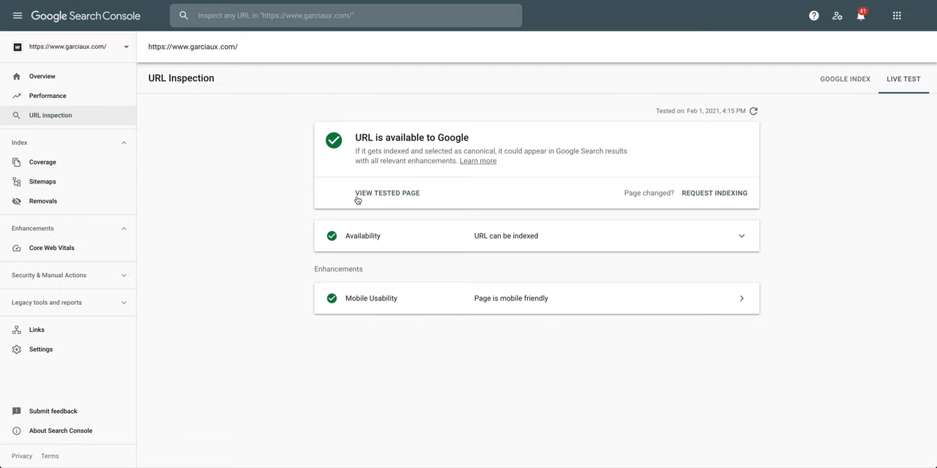
# Check the tested page's screenshot, details, and its one robots-blocked page resource
pyautogui.click(387, 192)
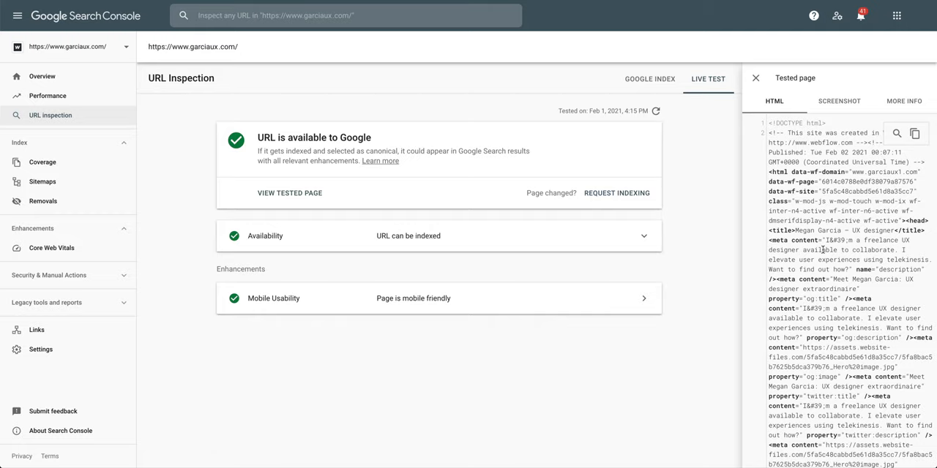
pyautogui.click(838, 100)
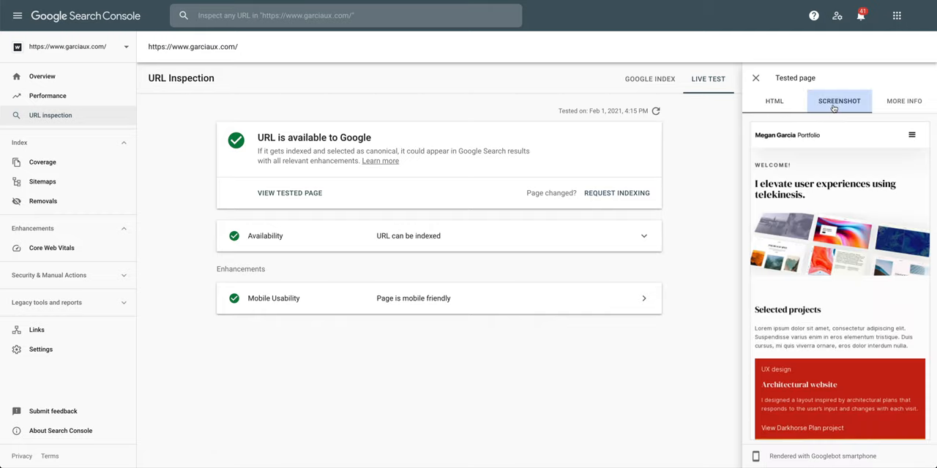
pyautogui.click(904, 101)
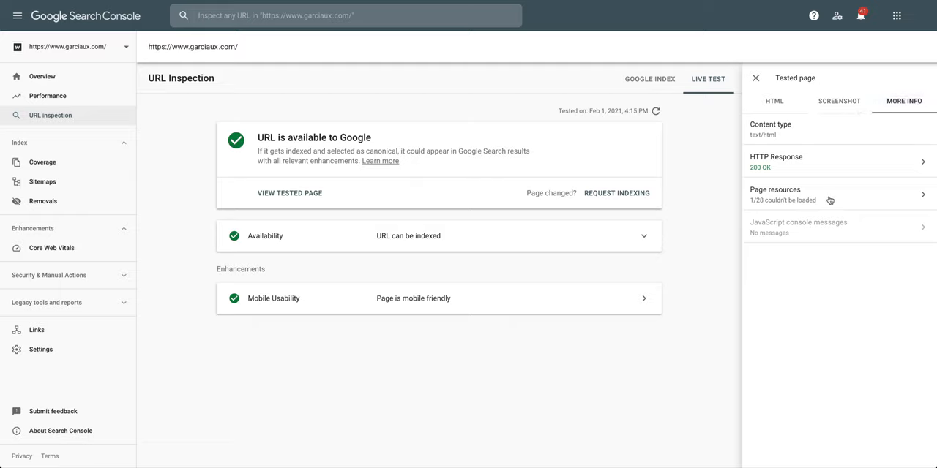
pyautogui.click(775, 194)
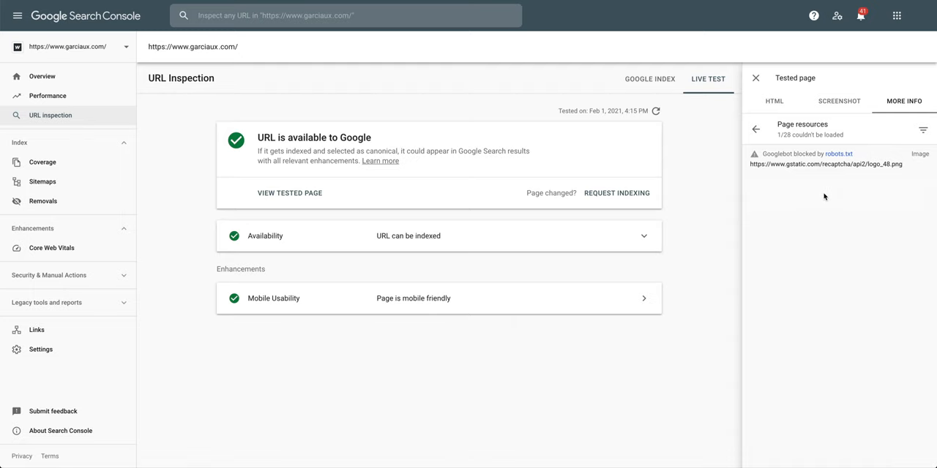
pyautogui.click(755, 130)
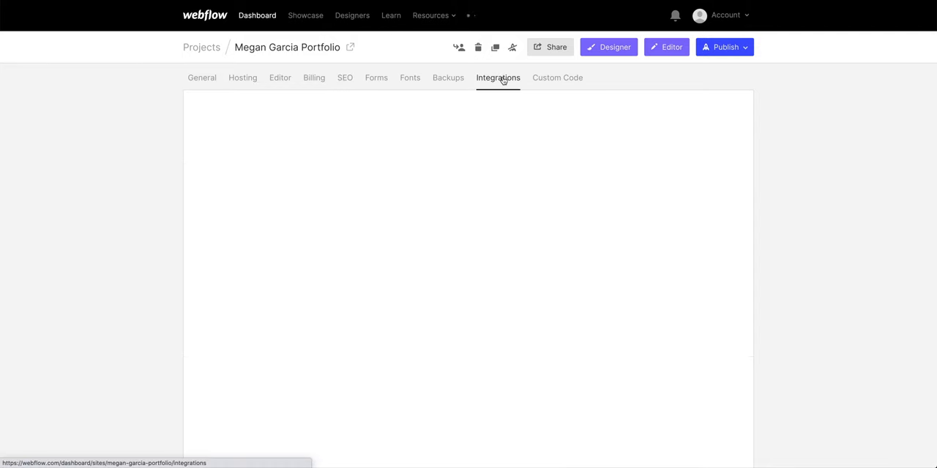
# Move from Webflow's Integrations settings to the Google Analytics admin page
pyautogui.click(497, 78)
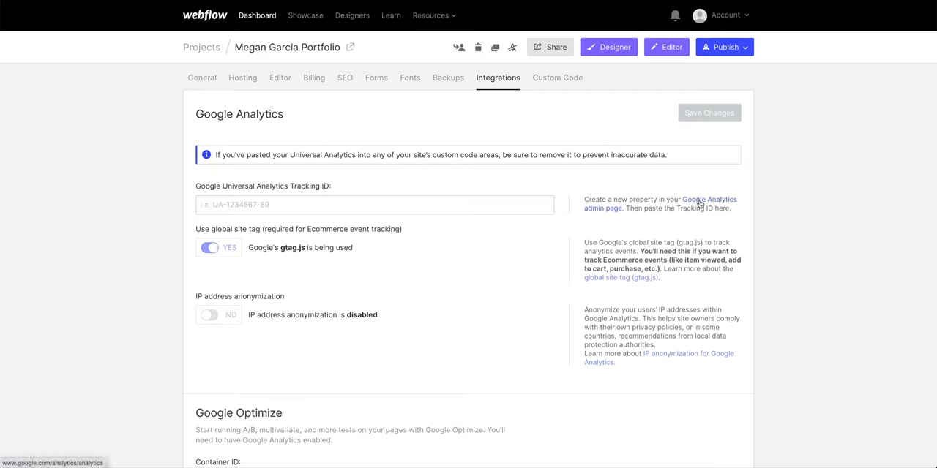
pyautogui.click(708, 199)
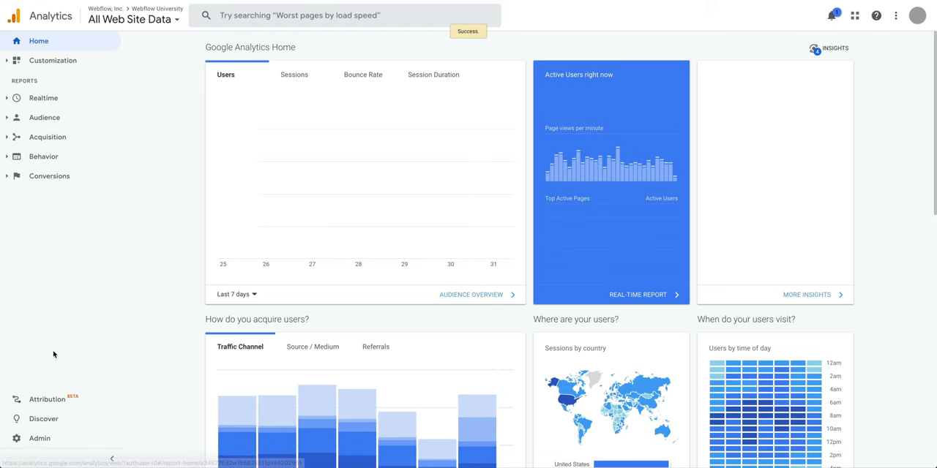
# Create the 'Megan Garcia UX Designer Portfolio' Analytics property with Los Angeles time and USD currency
pyautogui.click(39, 439)
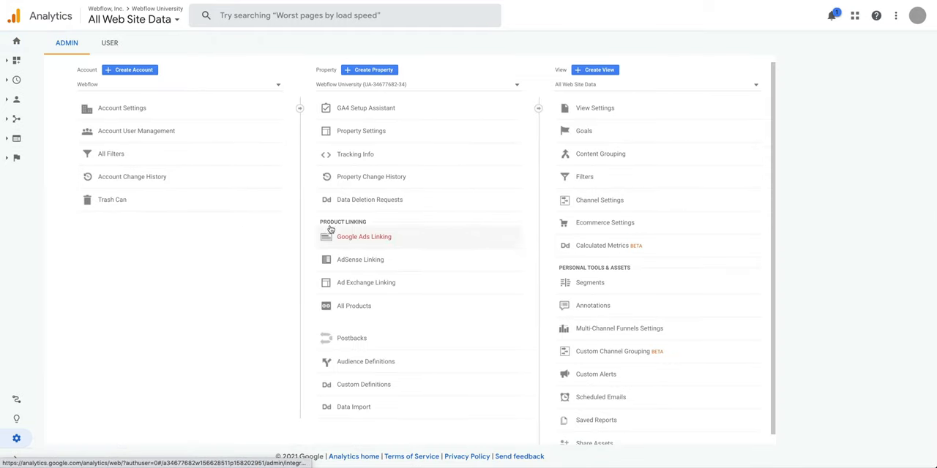
pyautogui.moveTo(369, 70)
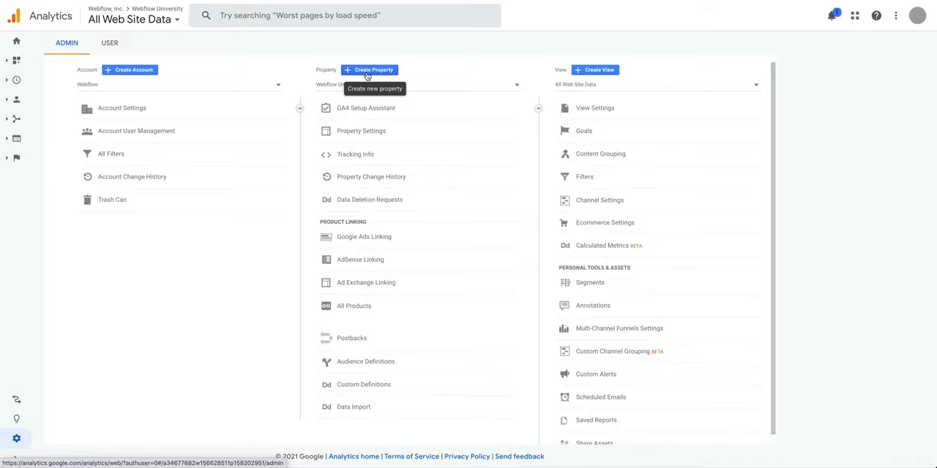
pyautogui.click(370, 70)
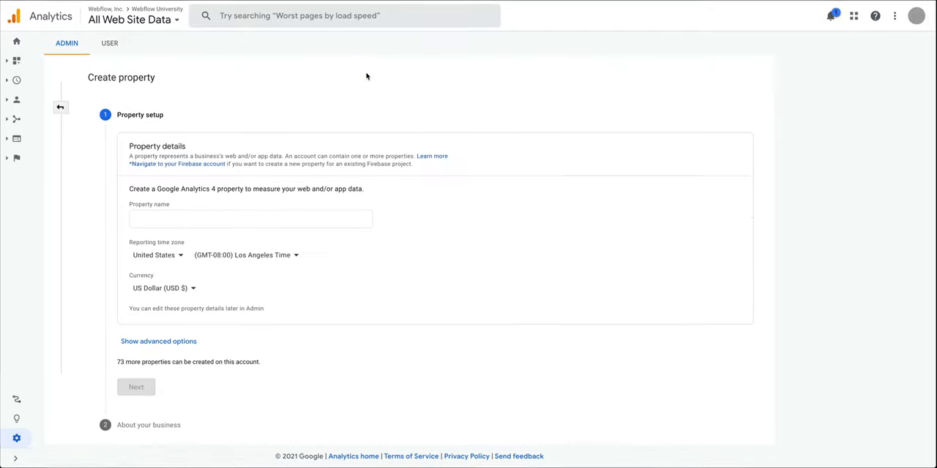
pyautogui.write('Me')
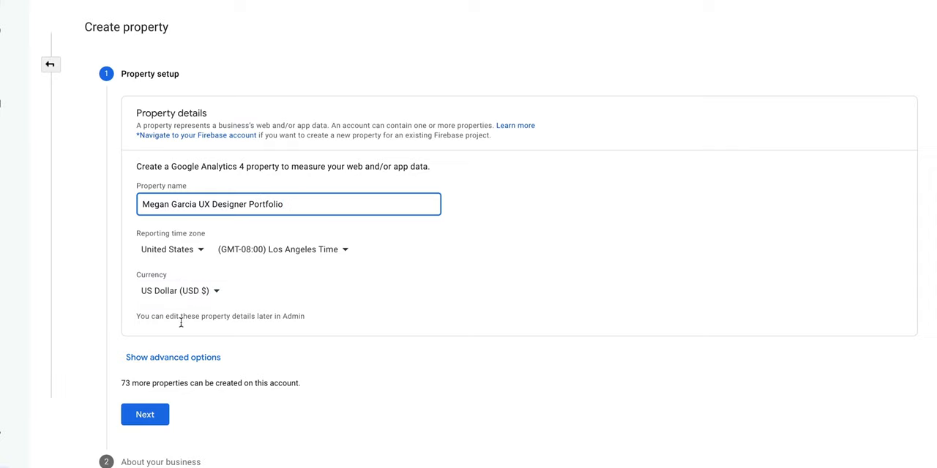
pyautogui.click(172, 357)
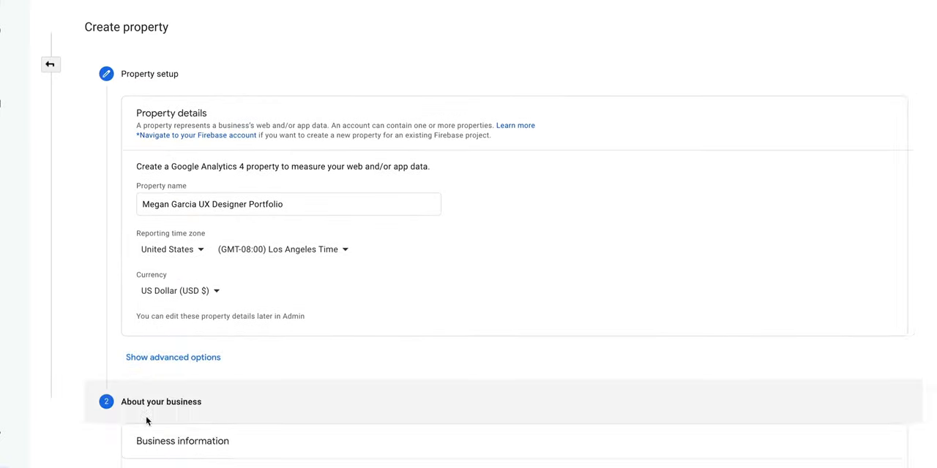
# Create the property as a small Books & Literature business with advertising, conversion and sales goals
pyautogui.click(161, 402)
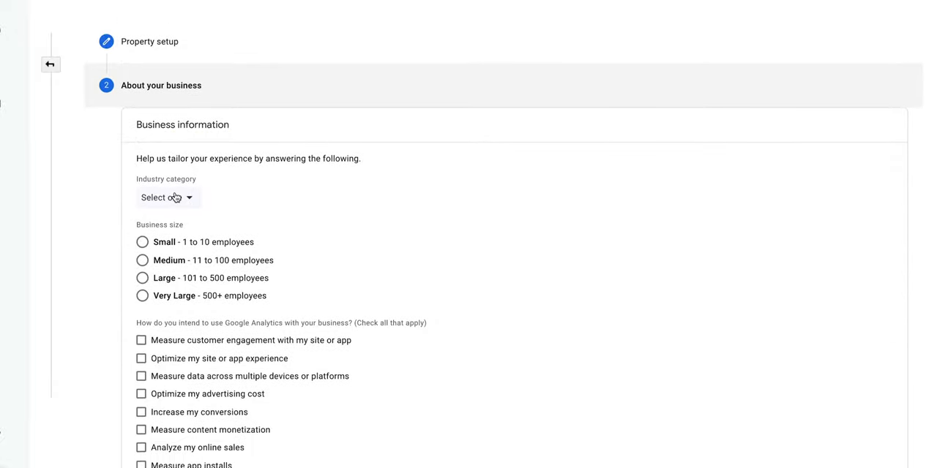
pyautogui.write('Fictional')
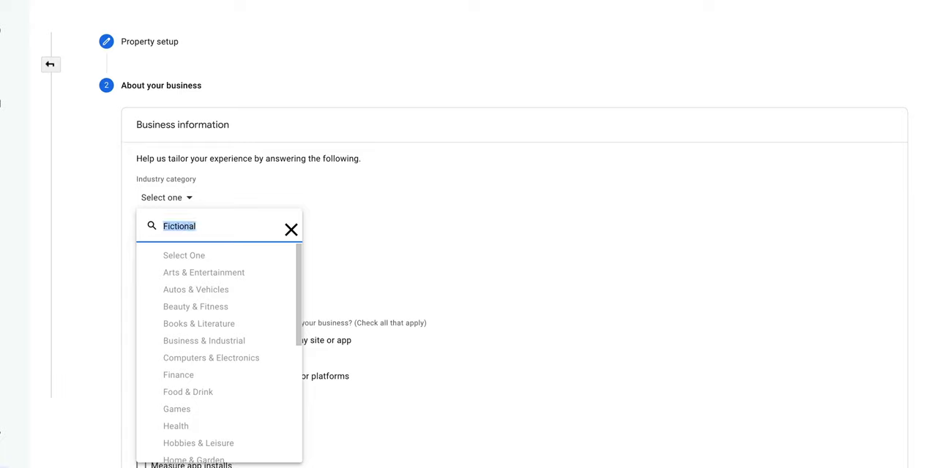
pyautogui.click(199, 324)
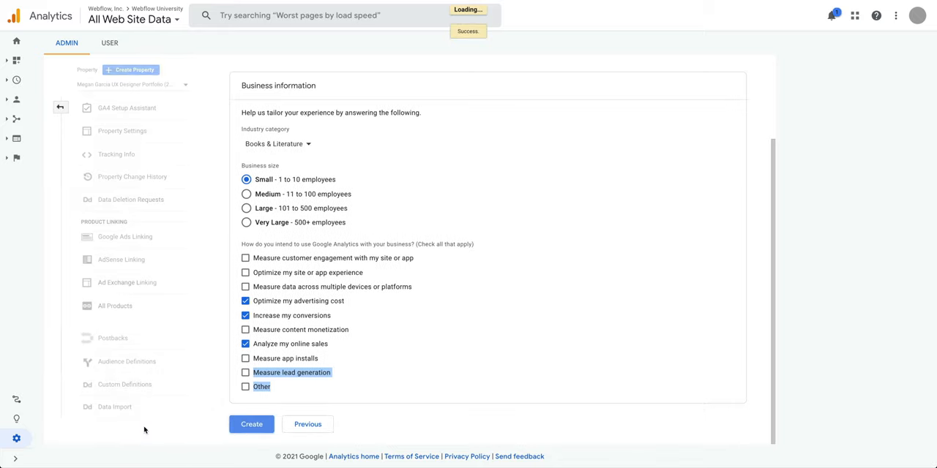
pyautogui.click(251, 425)
pyautogui.write('www.garciau')
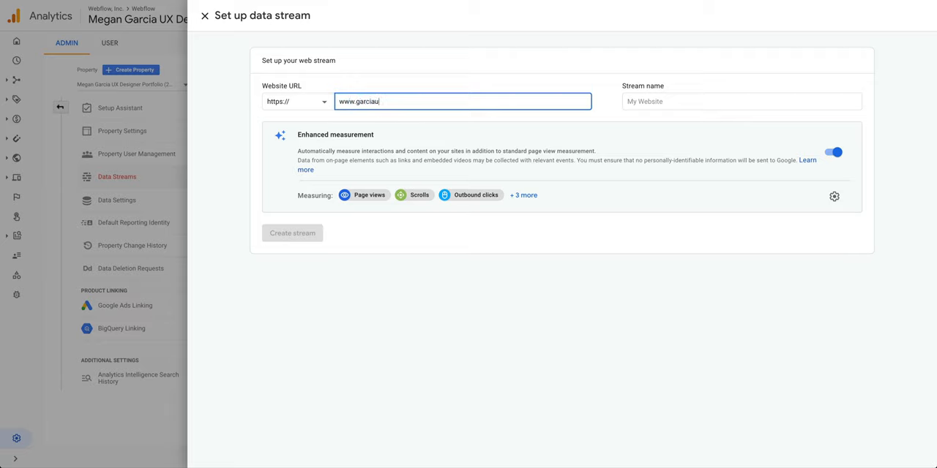
# Create the 'Megan Garcia Portfolio' web stream and copy measurement ID G-84FCMZTCDL
pyautogui.write('Mega')
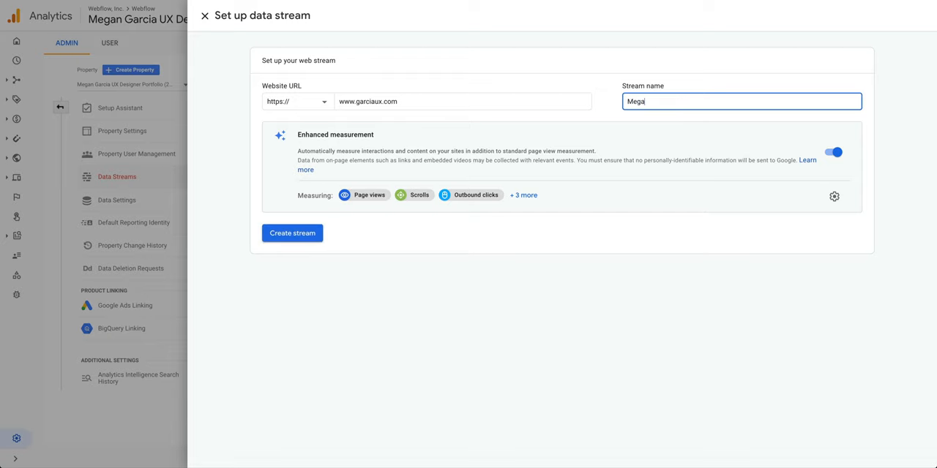
pyautogui.write('Megan Garcia Po')
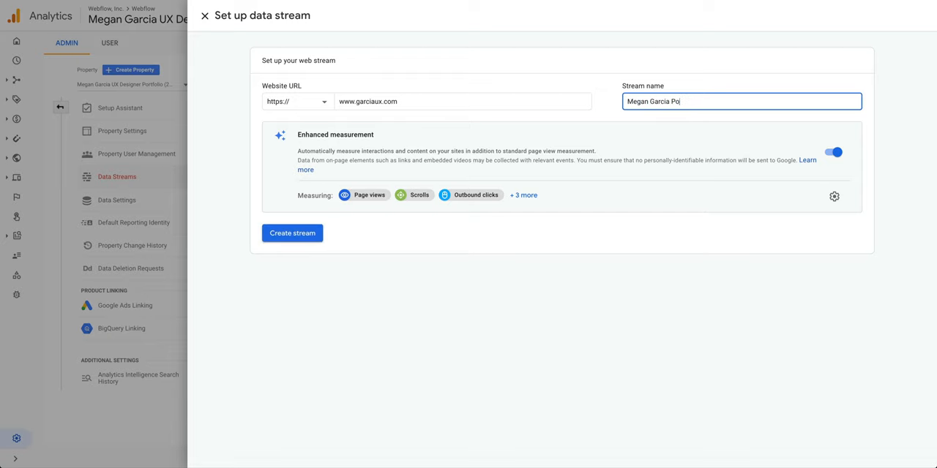
pyautogui.write('rtfolio')
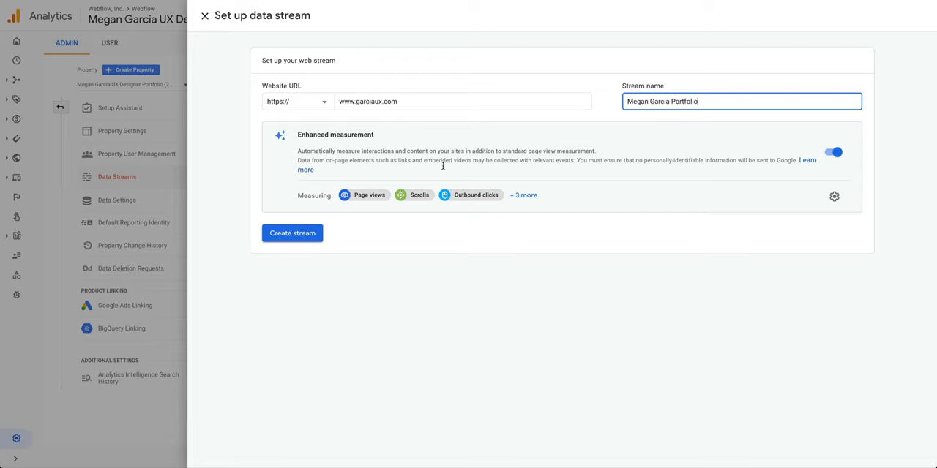
pyautogui.click(291, 232)
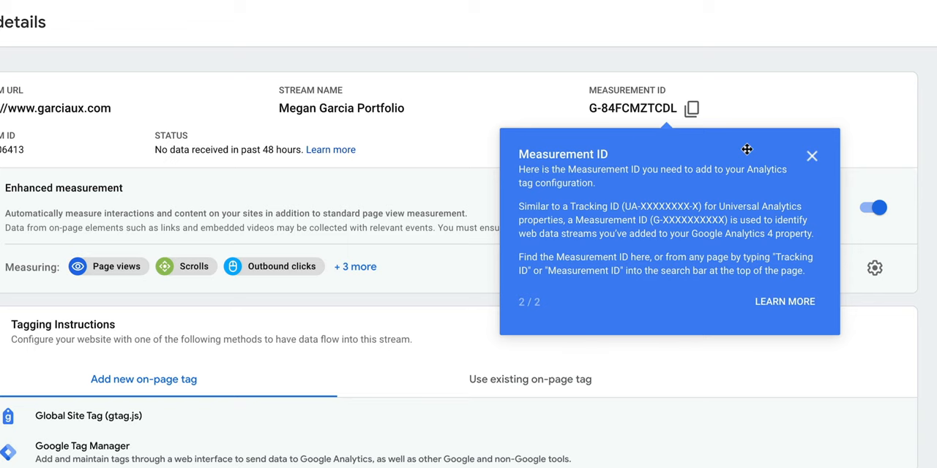
pyautogui.click(812, 156)
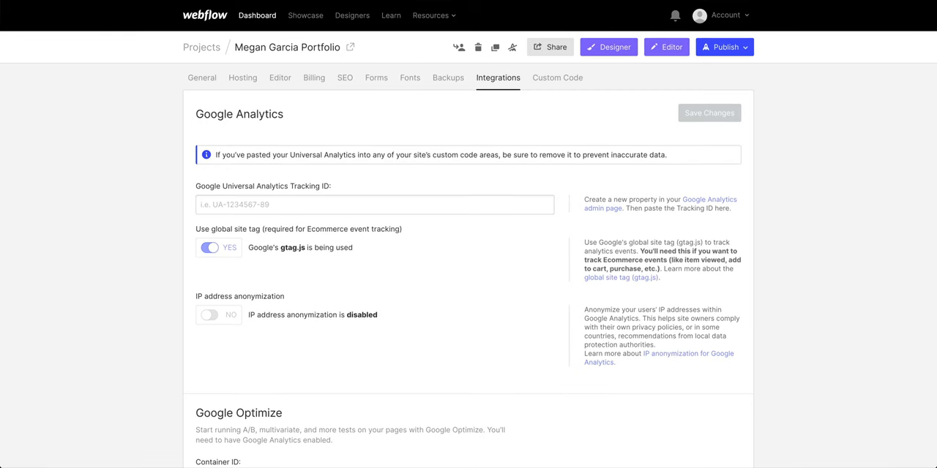
# Enter G-84FCMZTCDL as Webflow's Google Analytics tracking ID, save, and publish the site
pyautogui.click(374, 205)
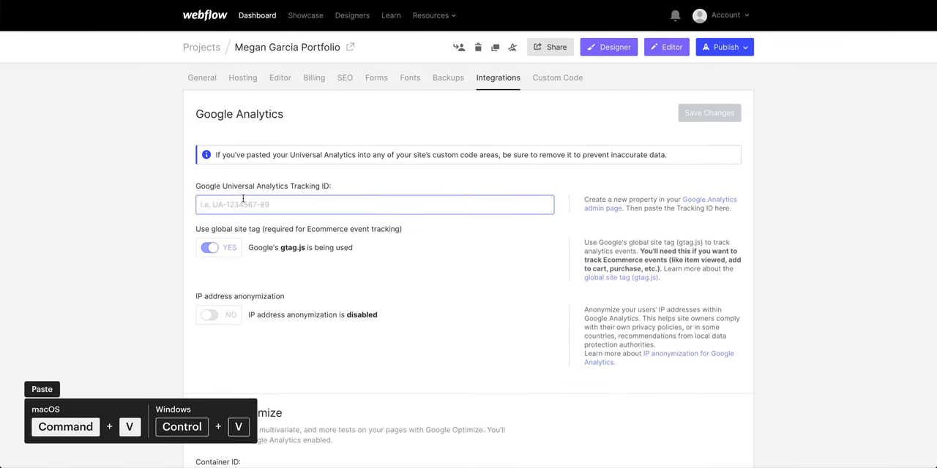
pyautogui.write('G-84FCMZTCDL')
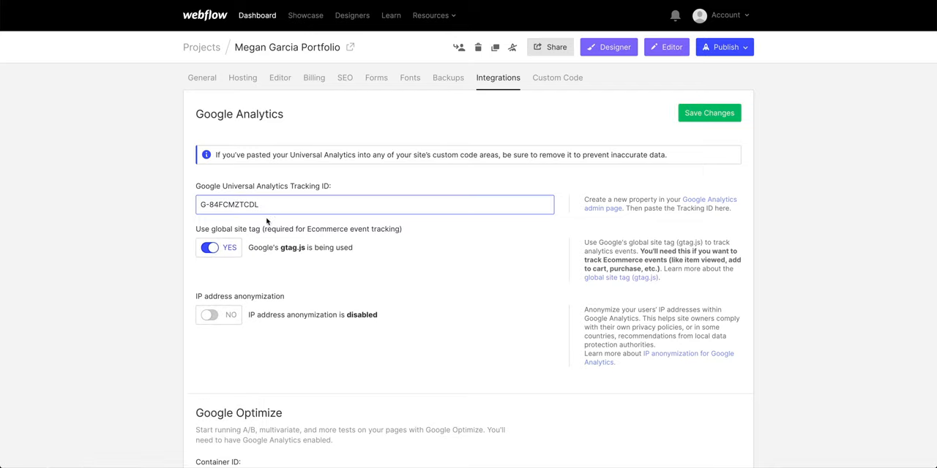
pyautogui.moveTo(227, 252)
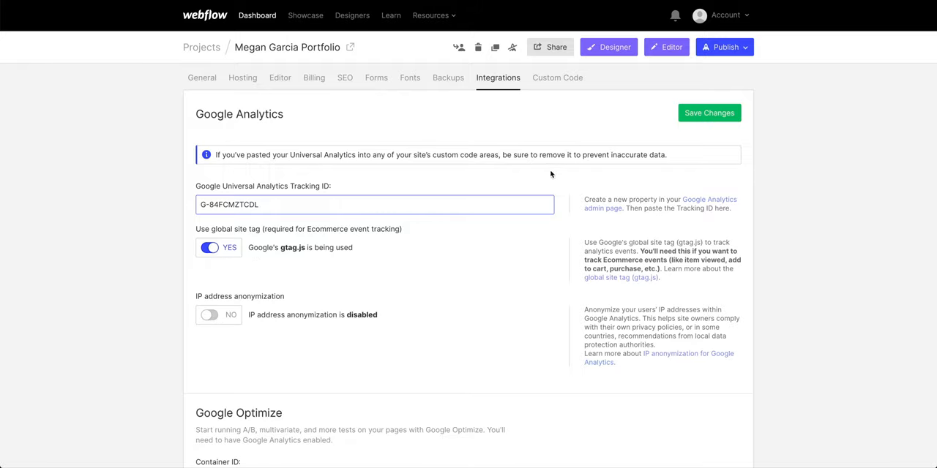
pyautogui.click(708, 113)
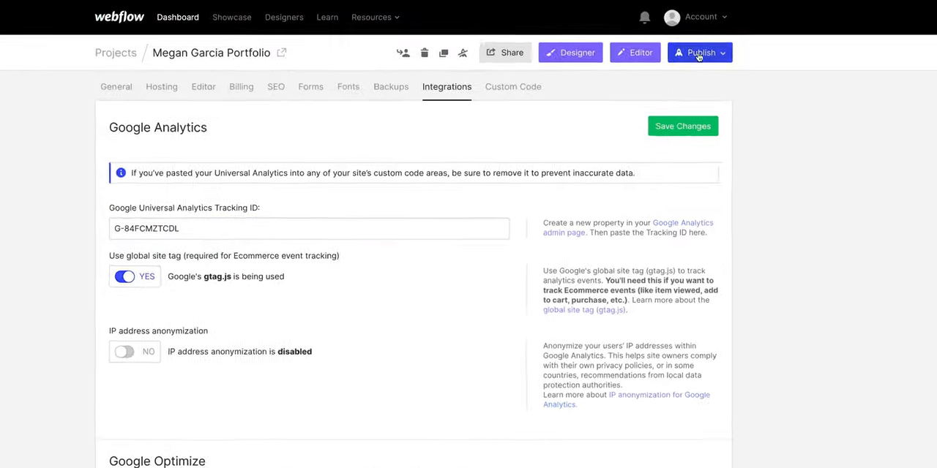
pyautogui.click(695, 52)
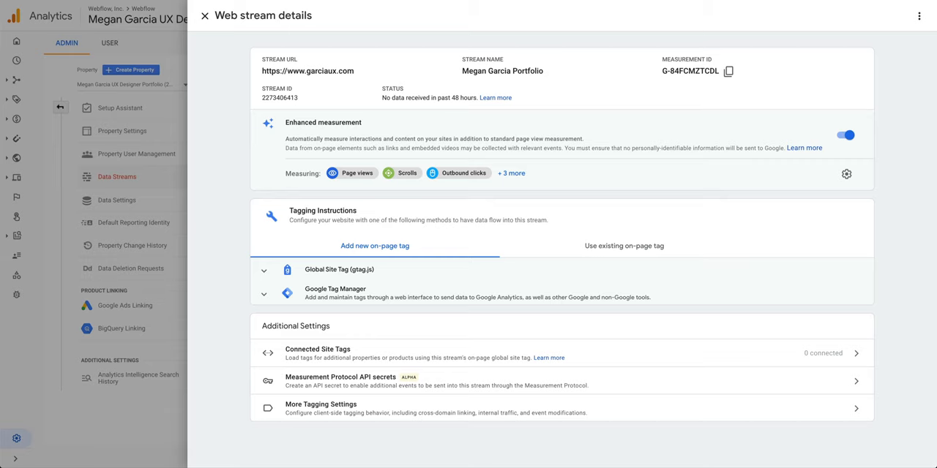
# Close the web stream details and view the new property's Home and realtime reports
pyautogui.click(205, 16)
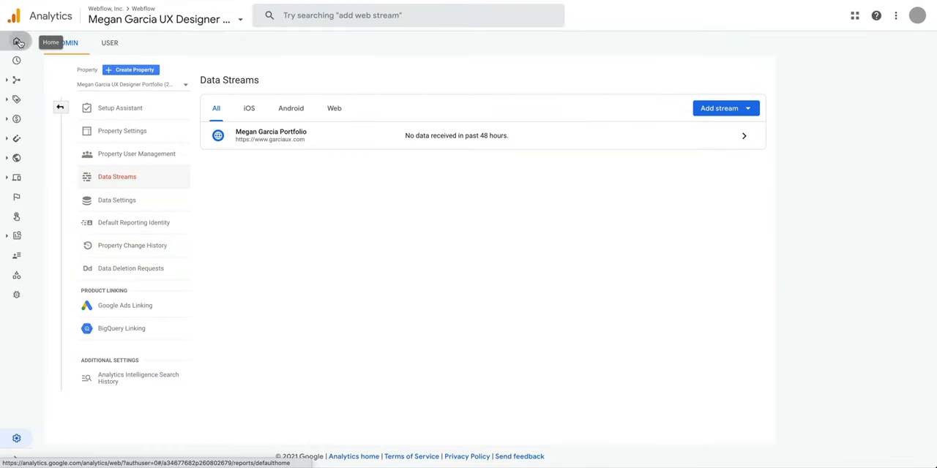
pyautogui.click(16, 41)
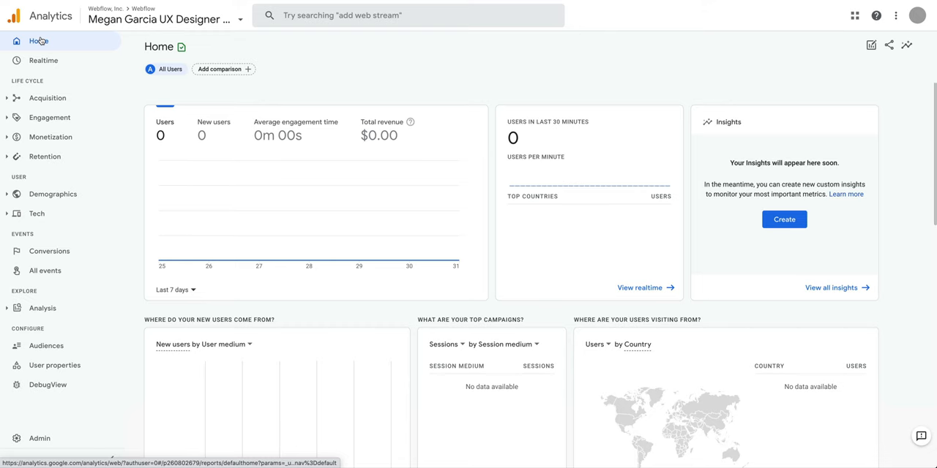
pyautogui.moveTo(640, 288)
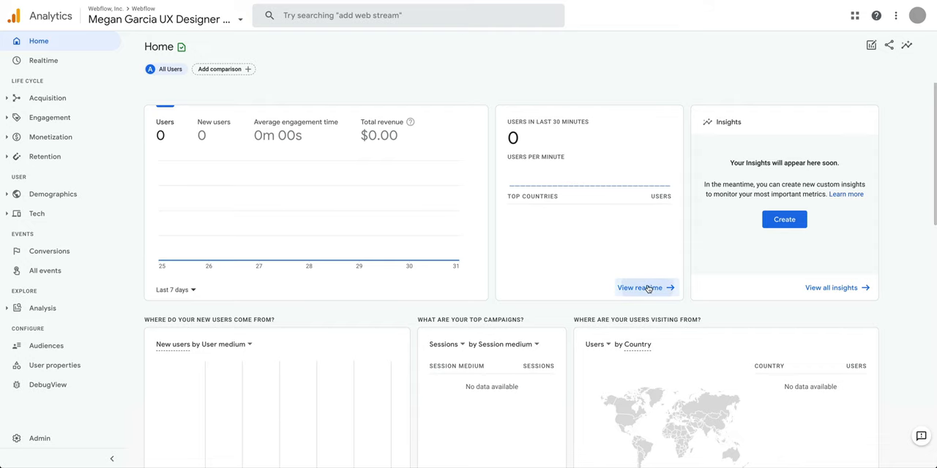
pyautogui.click(640, 288)
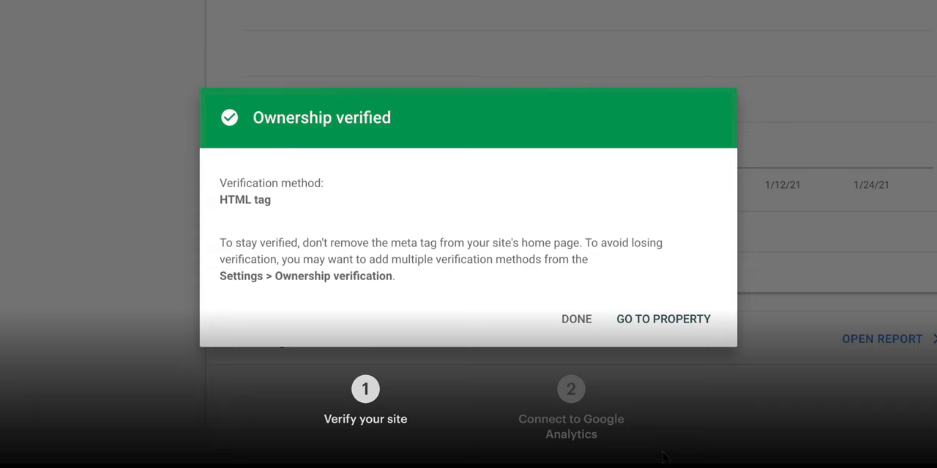
pyautogui.click(576, 319)
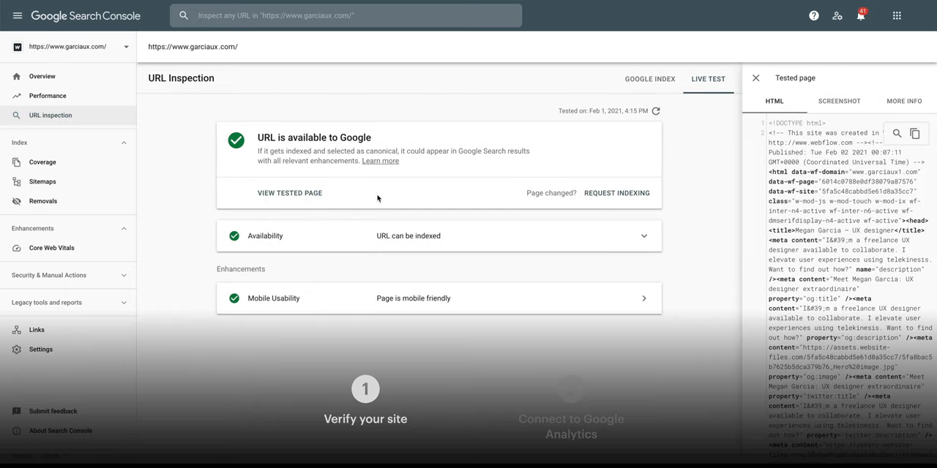